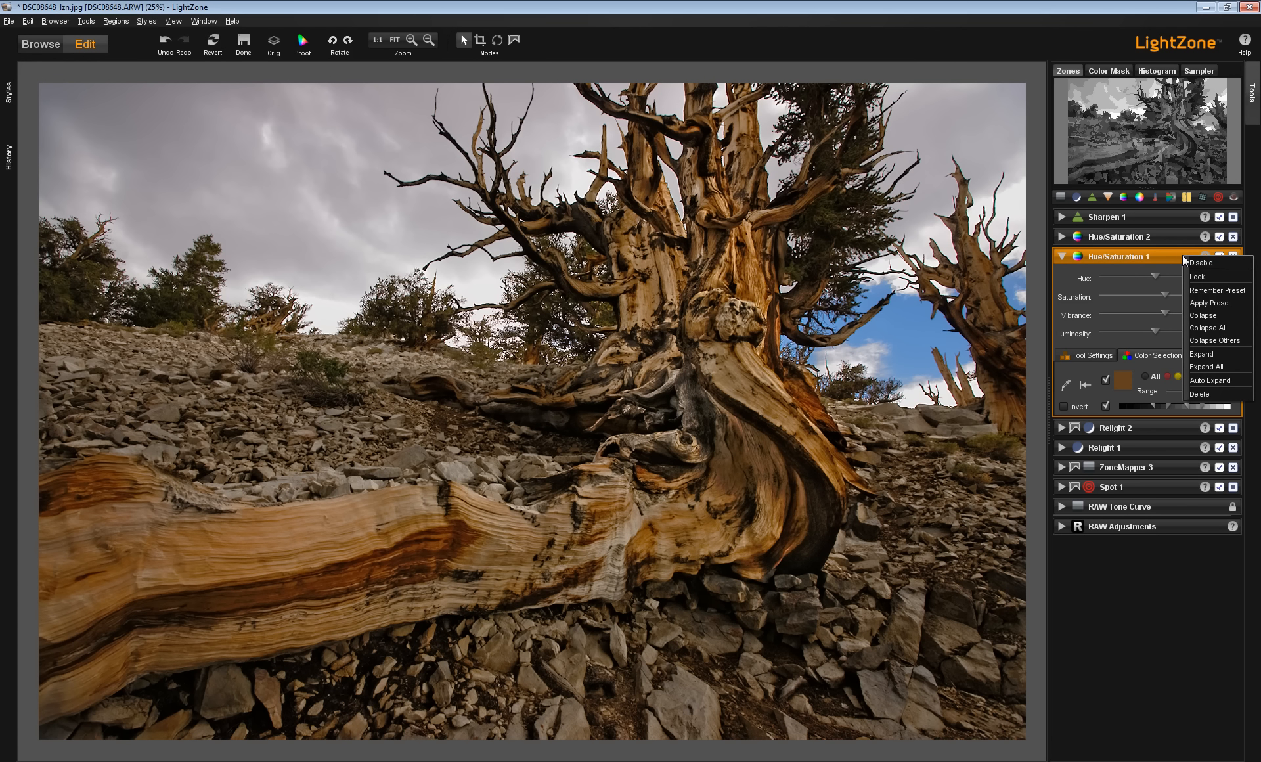
mouse_move(1202, 263)
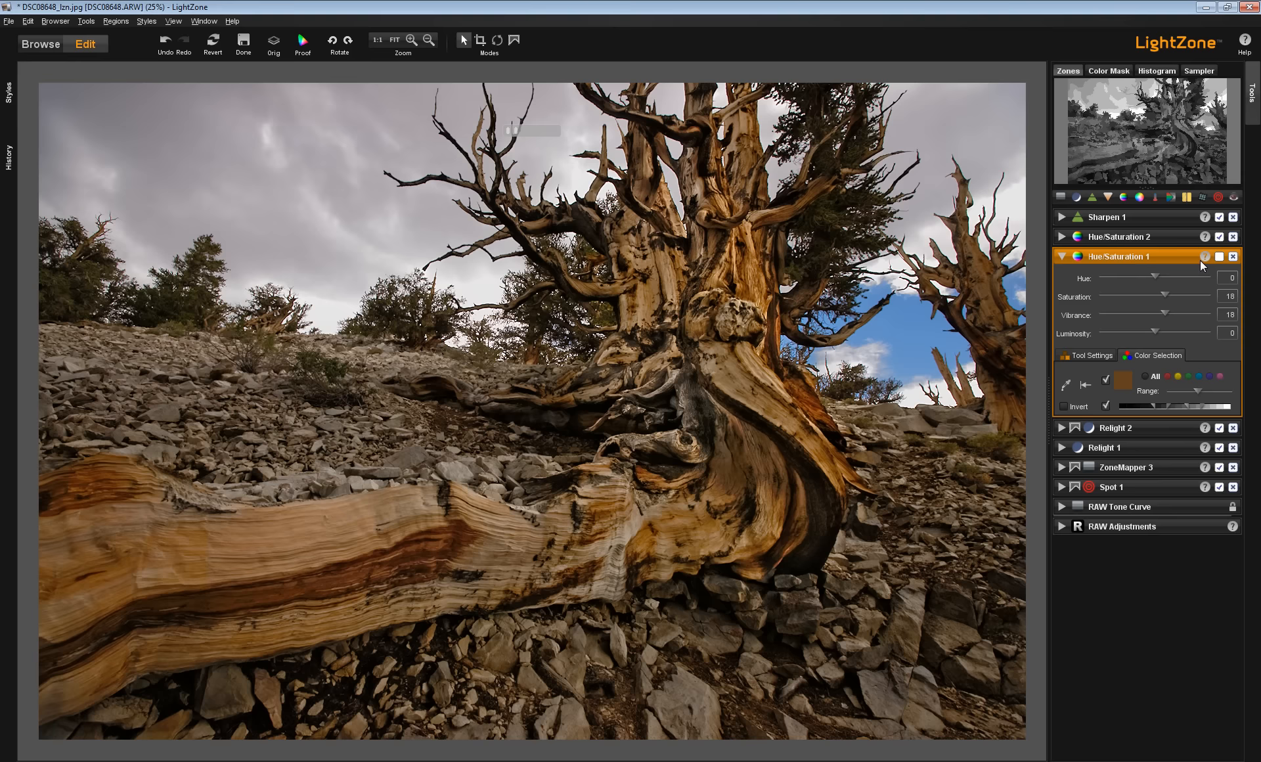
Re-enable Hue/Saturation 1, lock it from its context menu, then unlock it again
click(1206, 257)
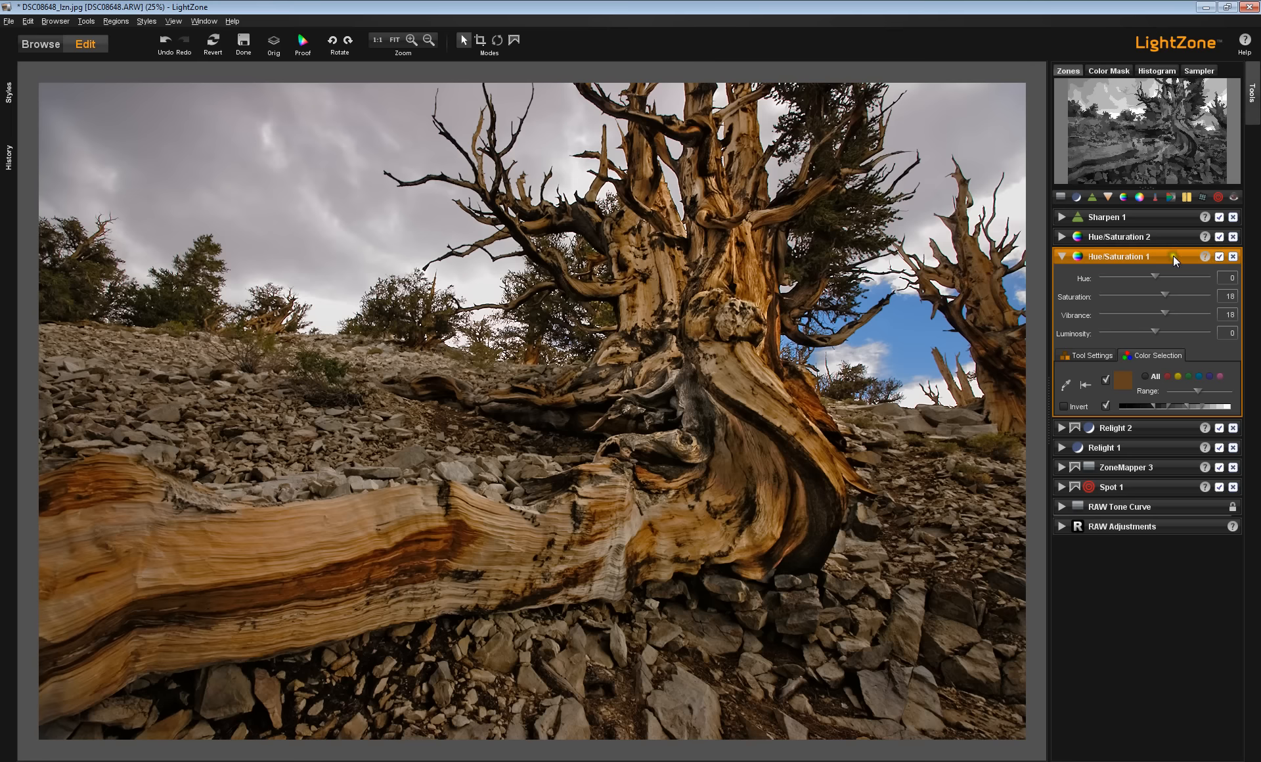
right_click(1126, 257)
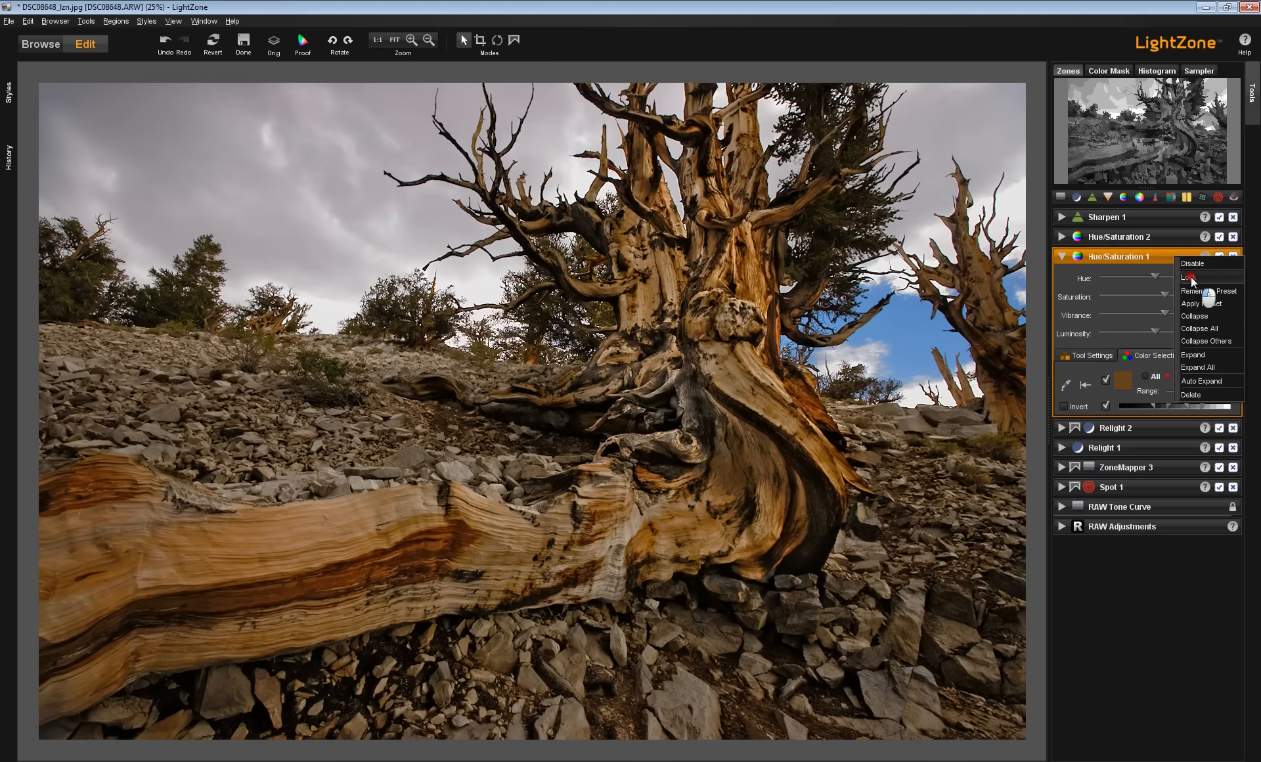
click(1191, 277)
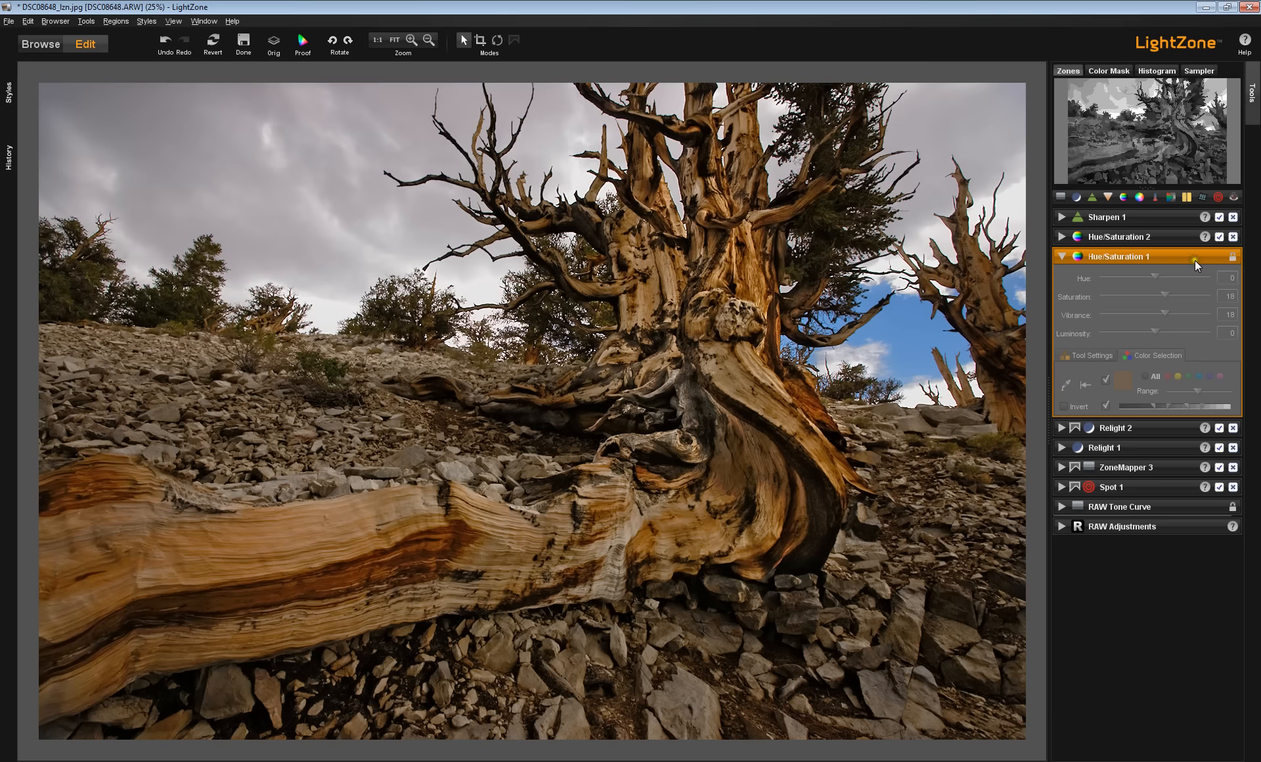
mouse_move(1061, 508)
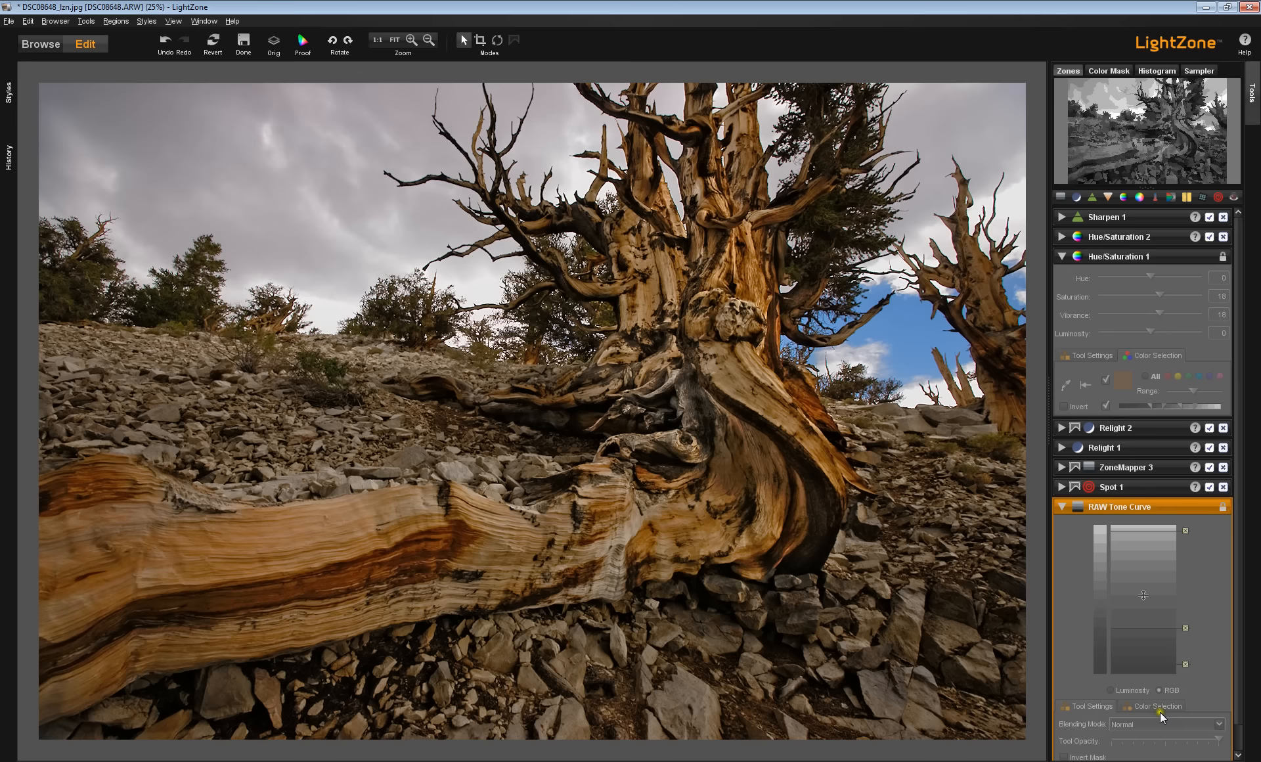
mouse_move(1228, 558)
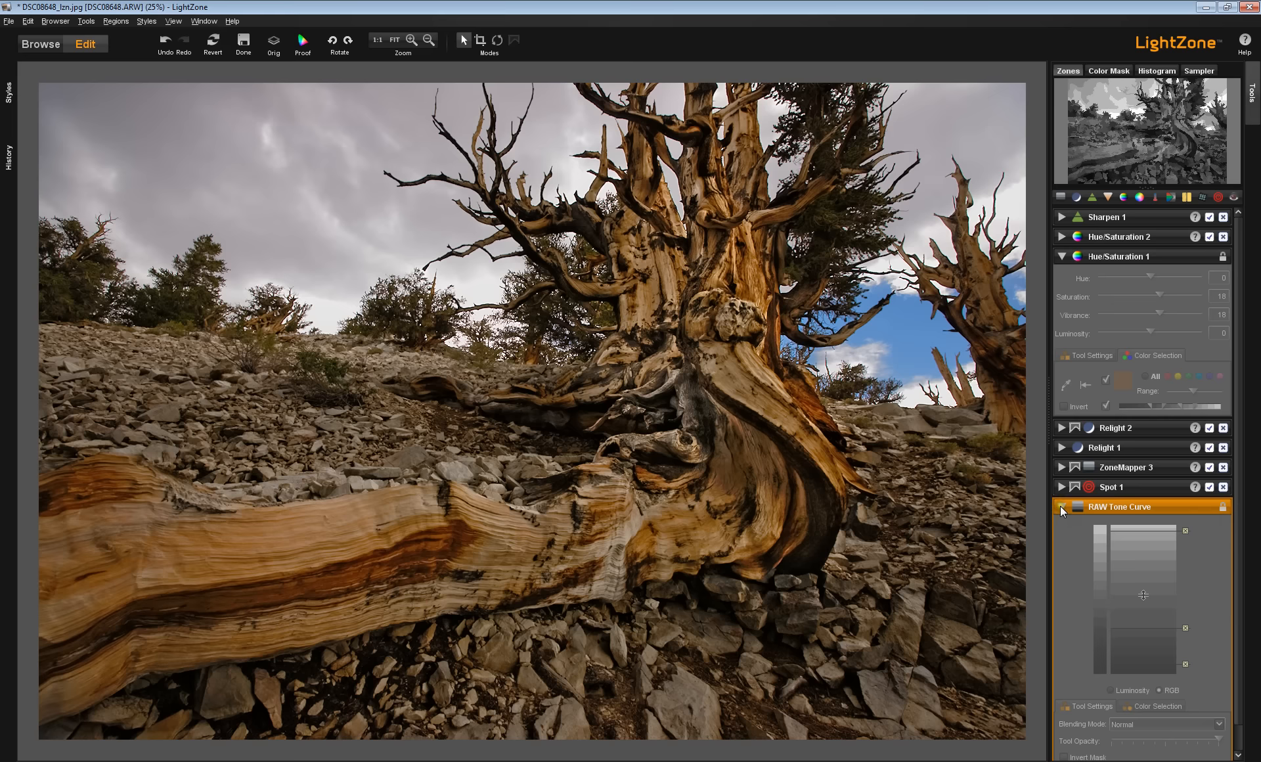
mouse_move(1061, 507)
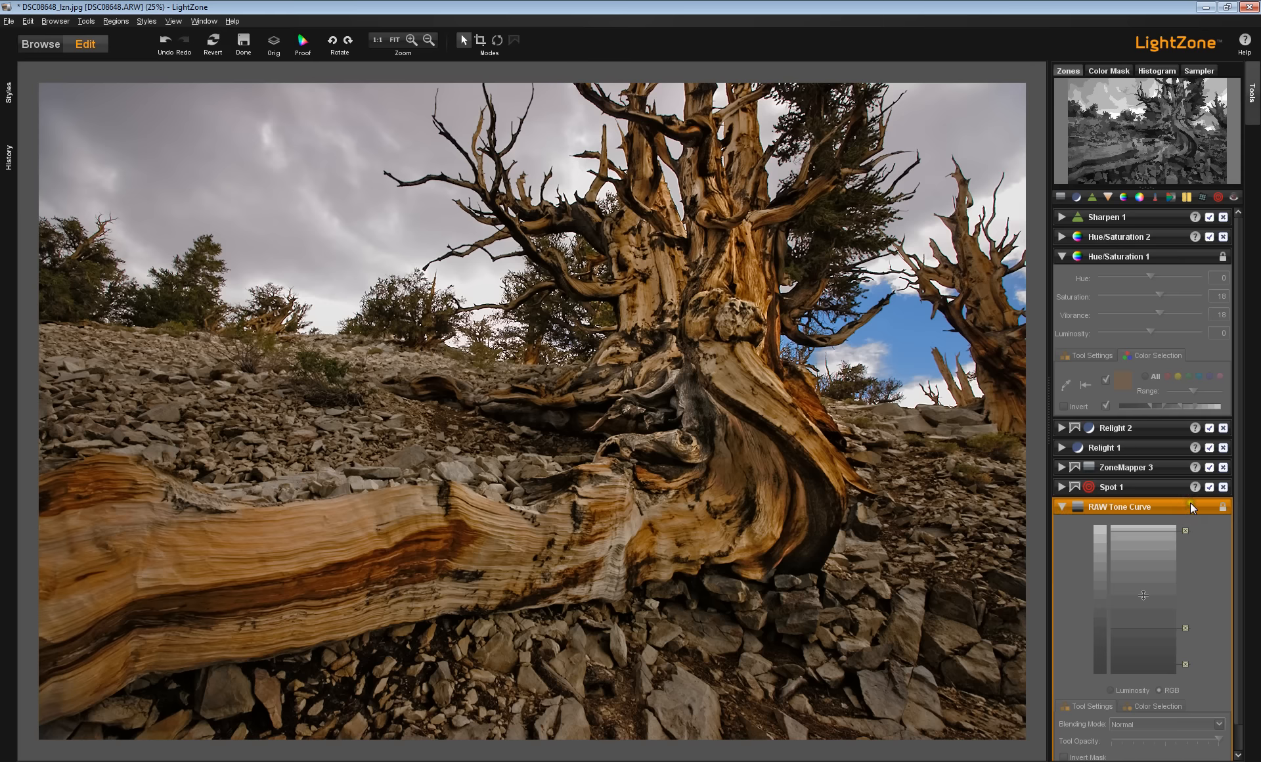
click(1061, 507)
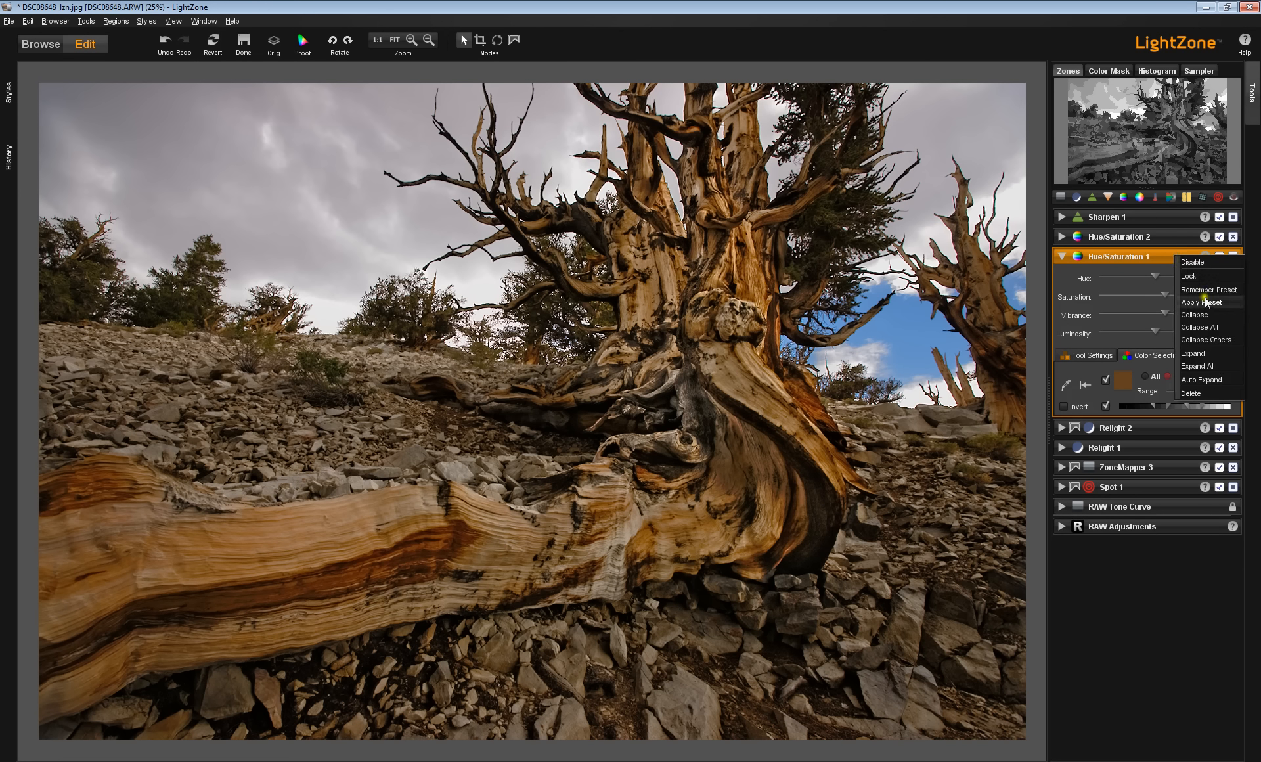
mouse_move(1209, 289)
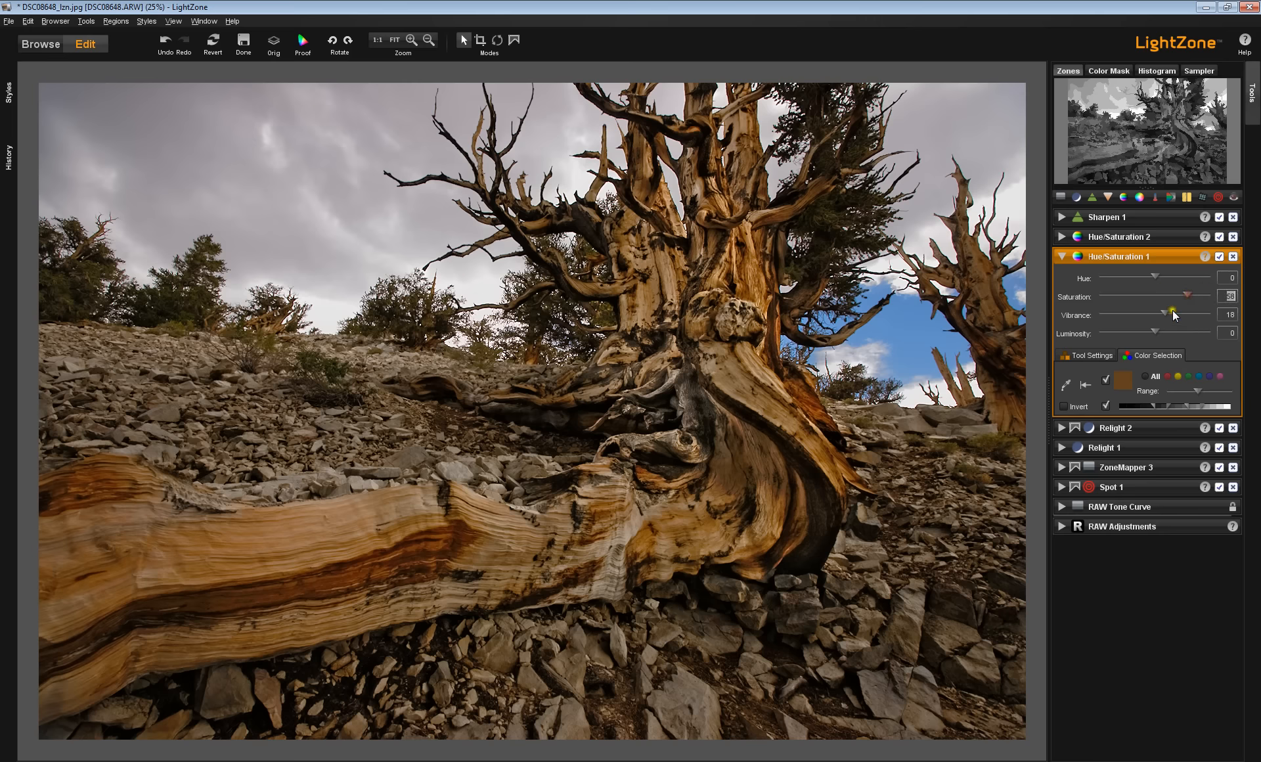
Change the Saturation slider, then apply the remembered preset to restore Hue/Saturation 1
drag(1156, 295, 1182, 296)
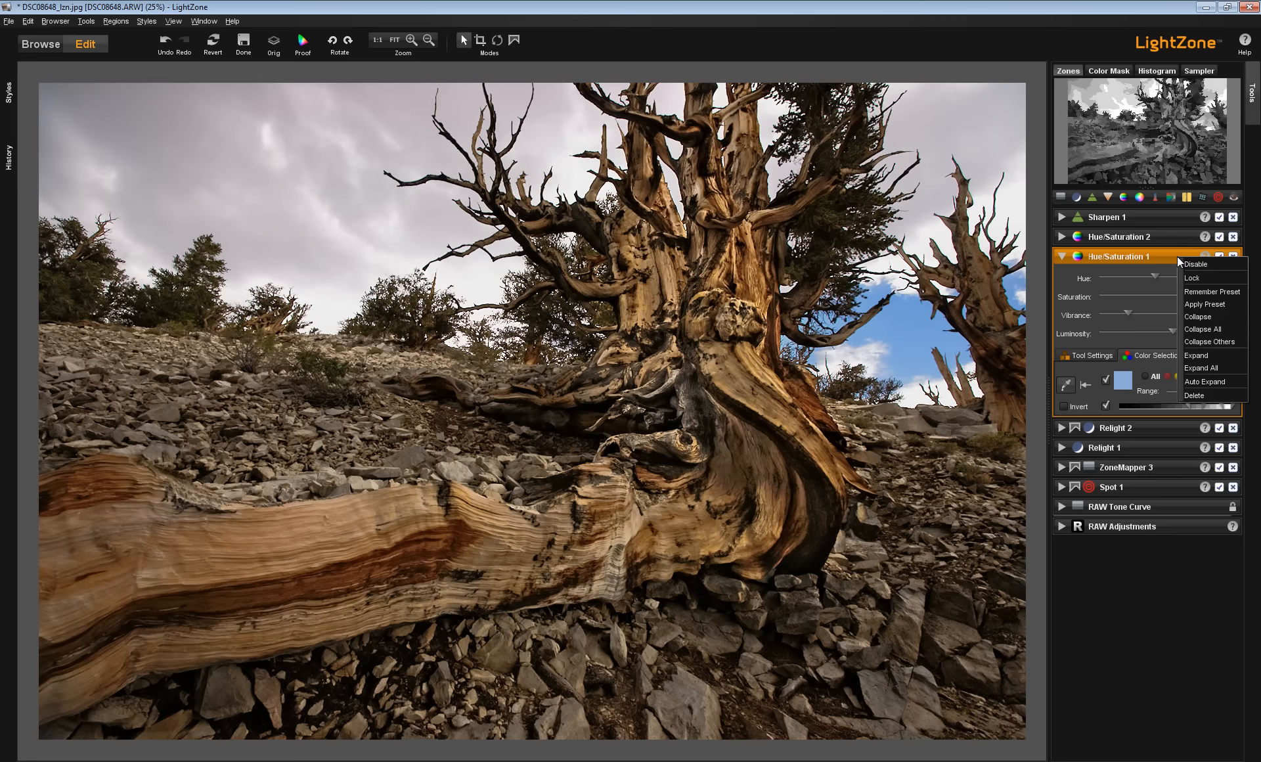
mouse_move(1206, 305)
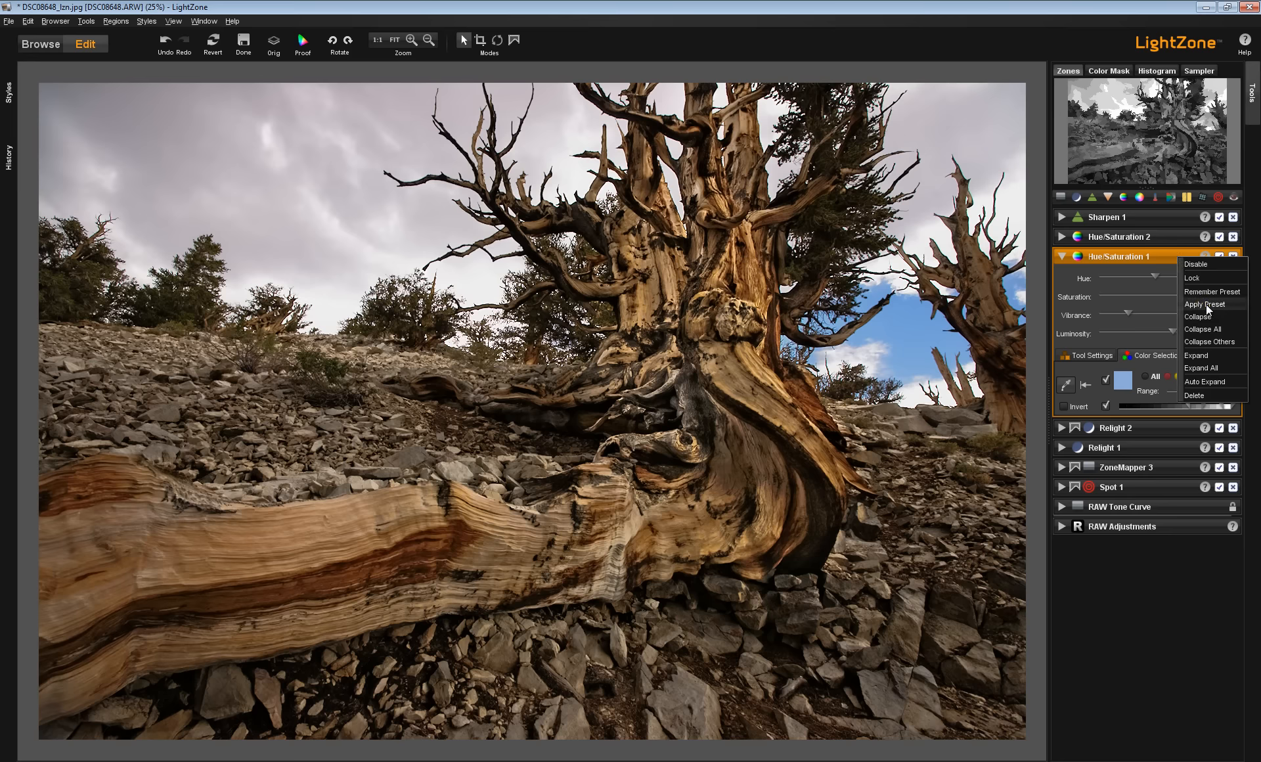
click(1205, 305)
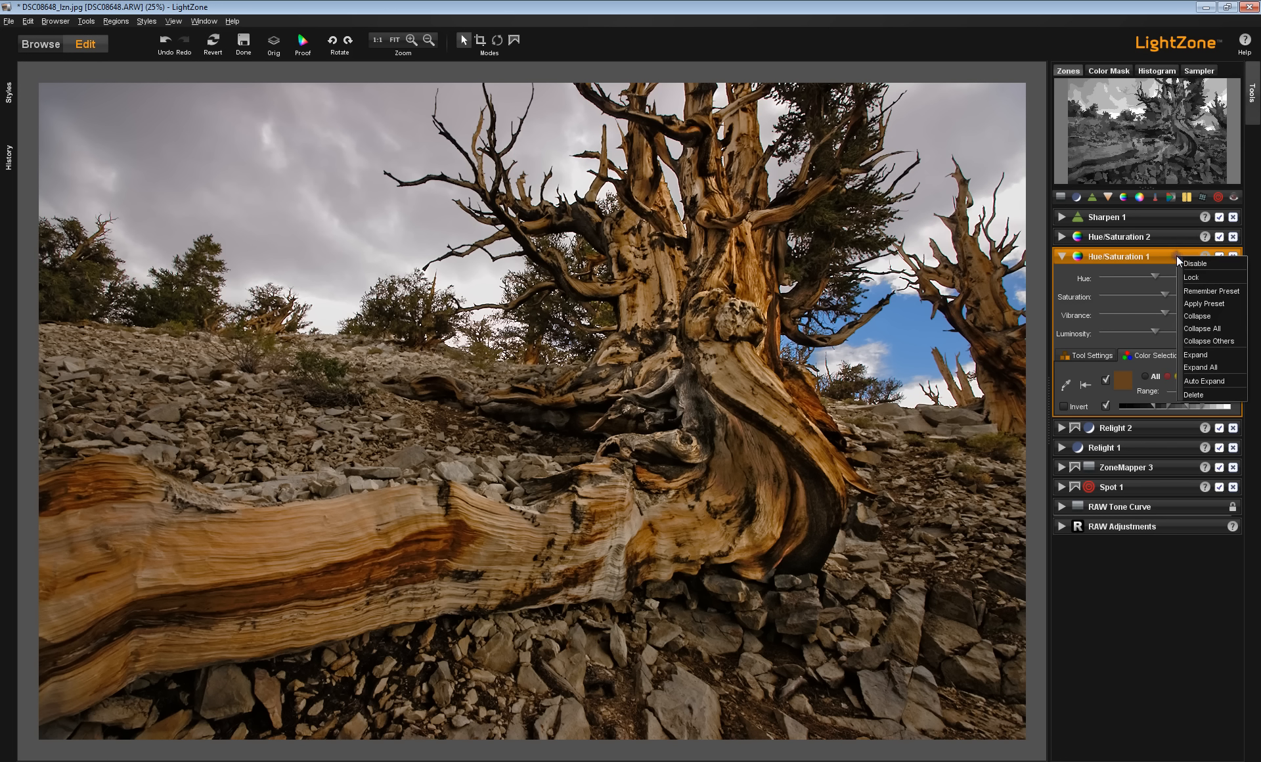
mouse_move(1198, 316)
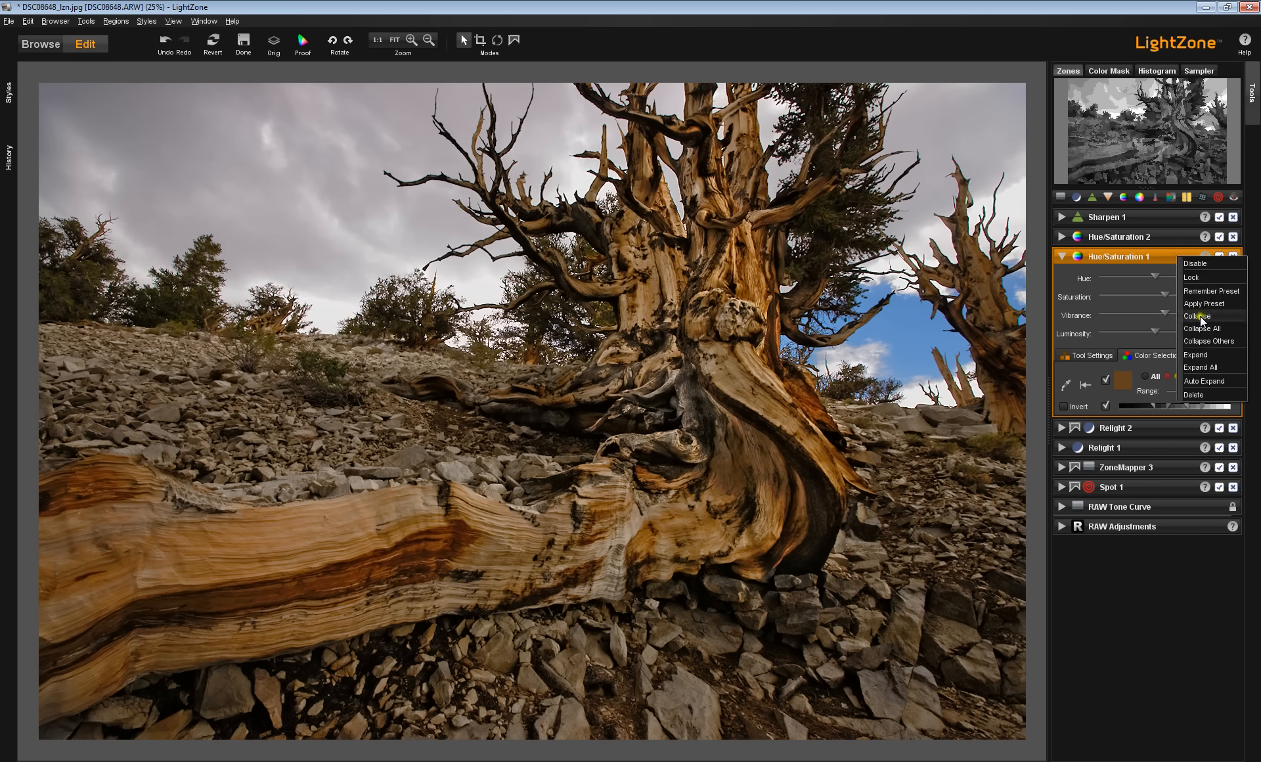
Collapse Hue/Saturation 1, expand all tools, then leave only Hue/Saturation 1 expanded
click(1197, 315)
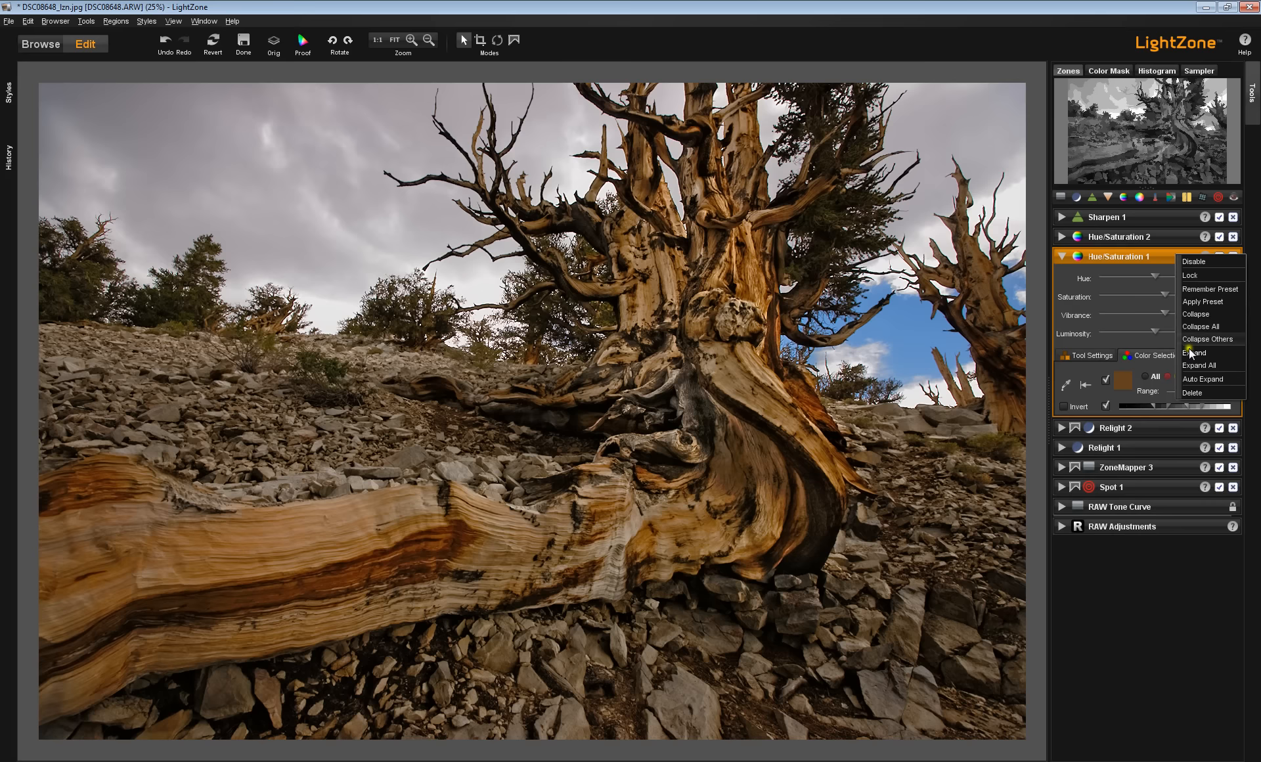
mouse_move(1198, 364)
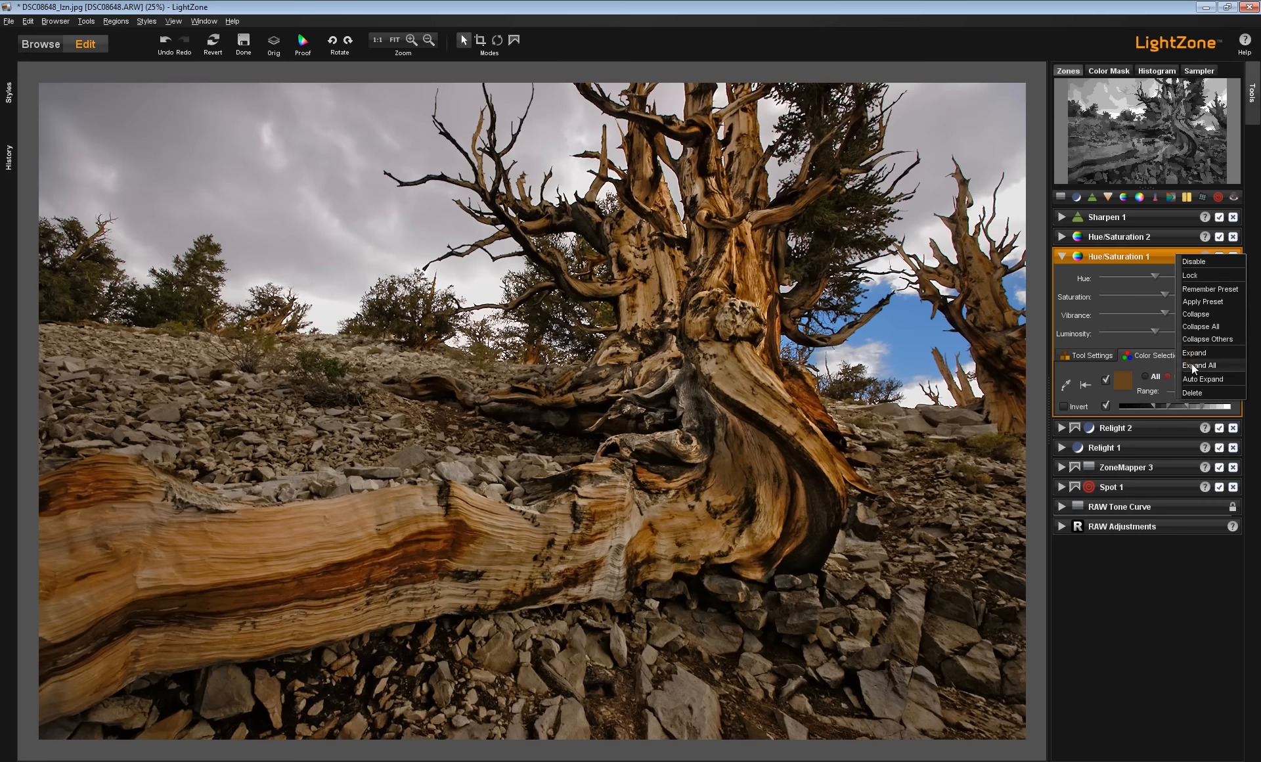
click(1203, 365)
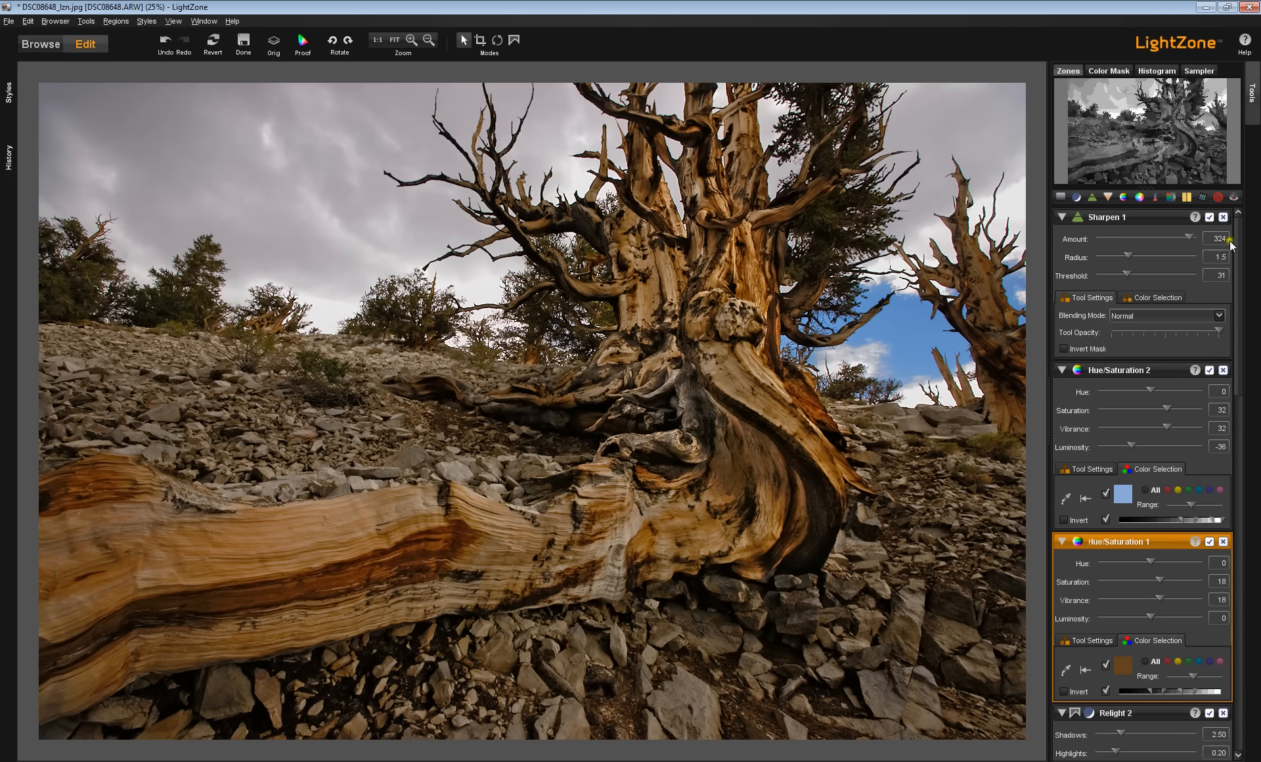
click(1170, 541)
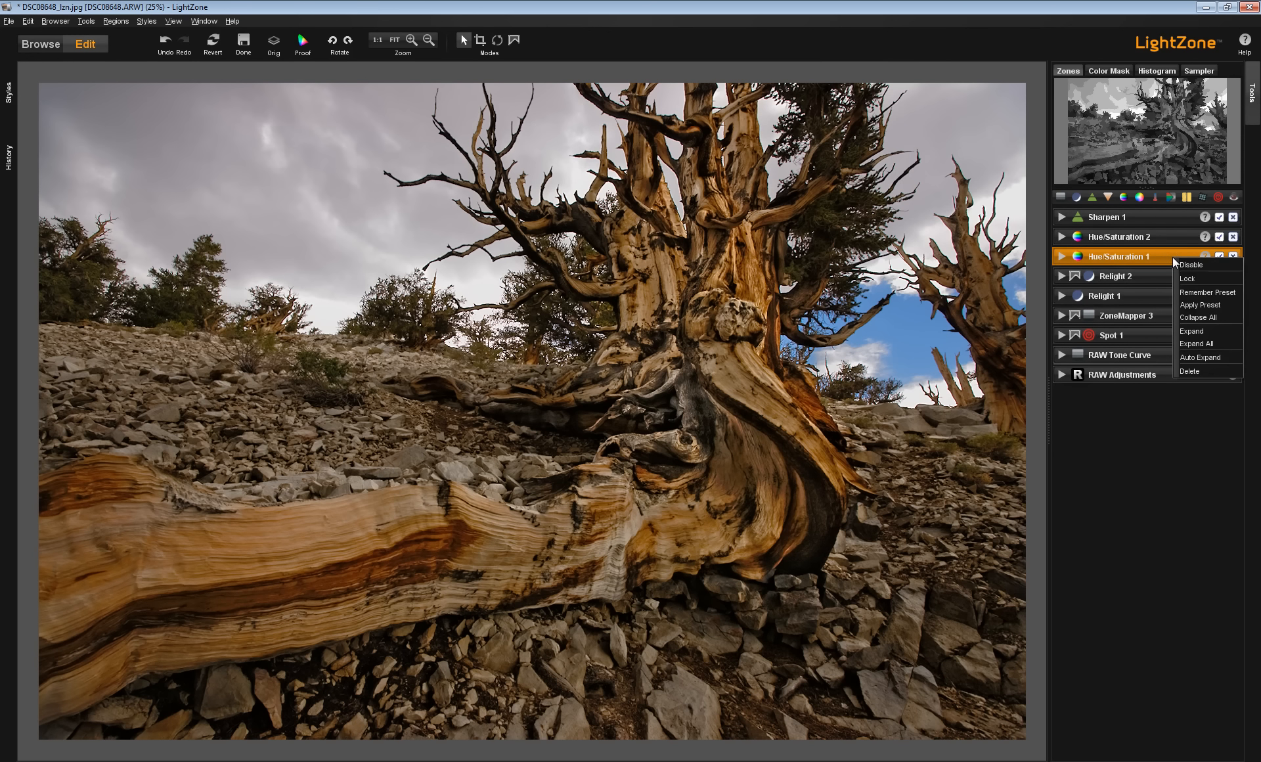
mouse_move(1197, 344)
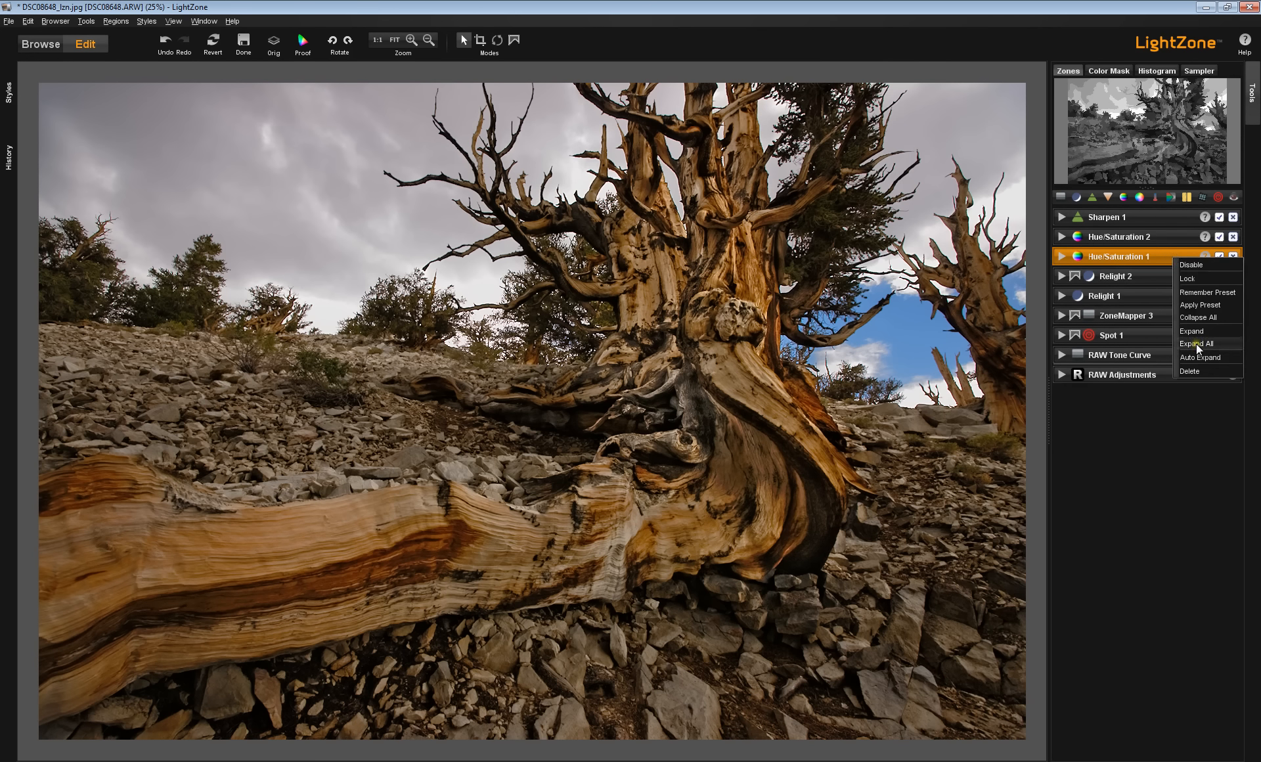
click(1198, 344)
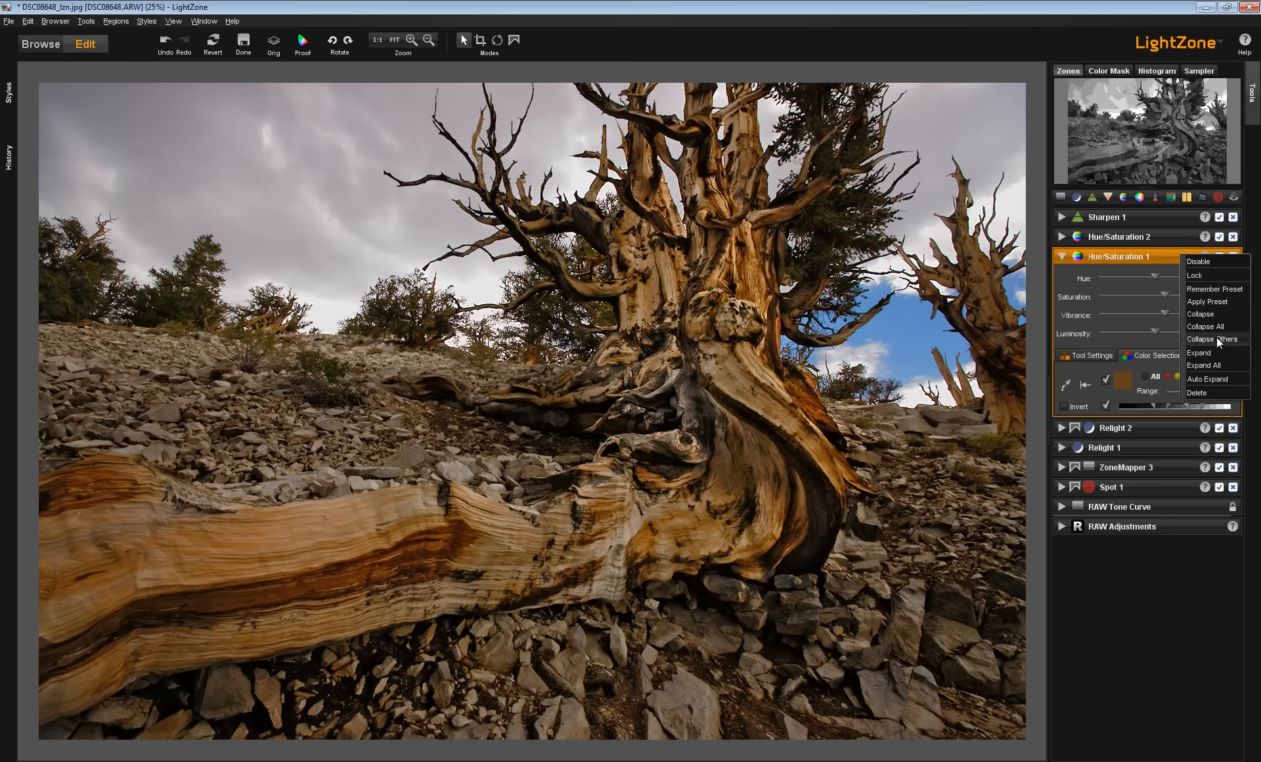
mouse_move(1206, 379)
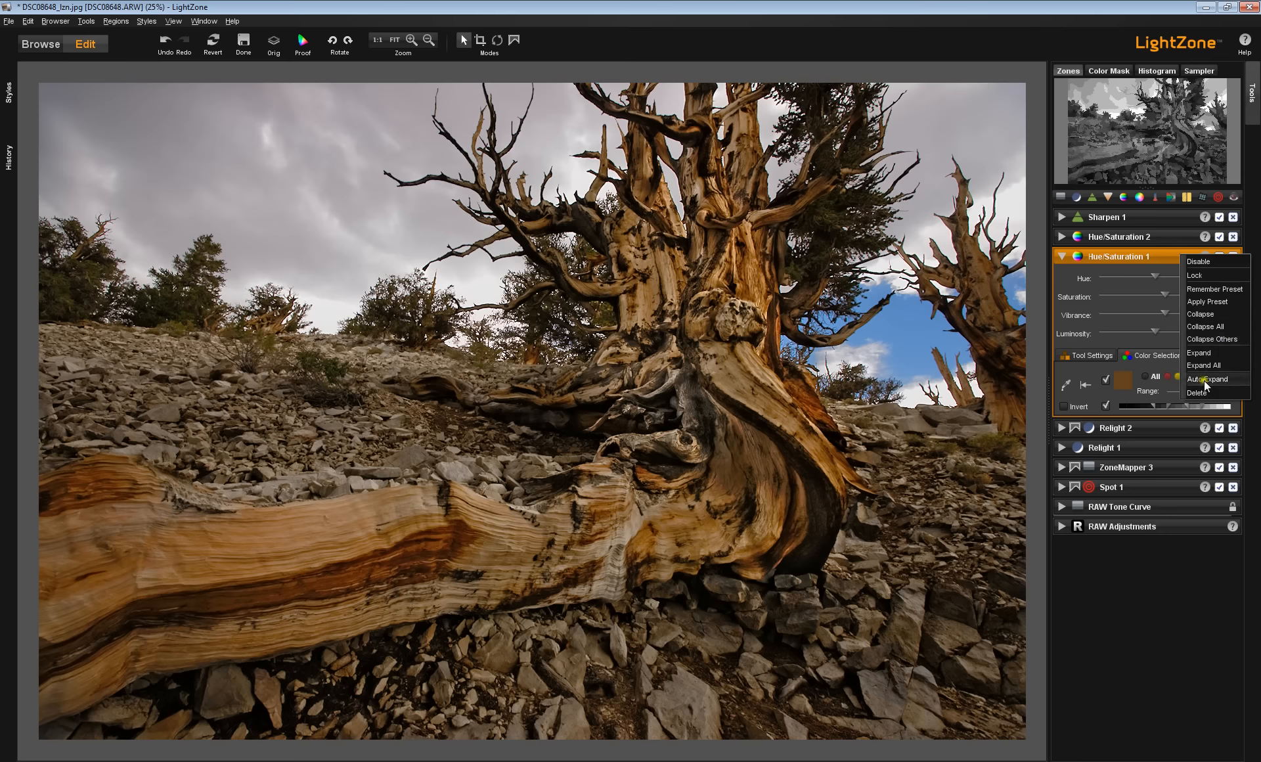
mouse_move(1199, 396)
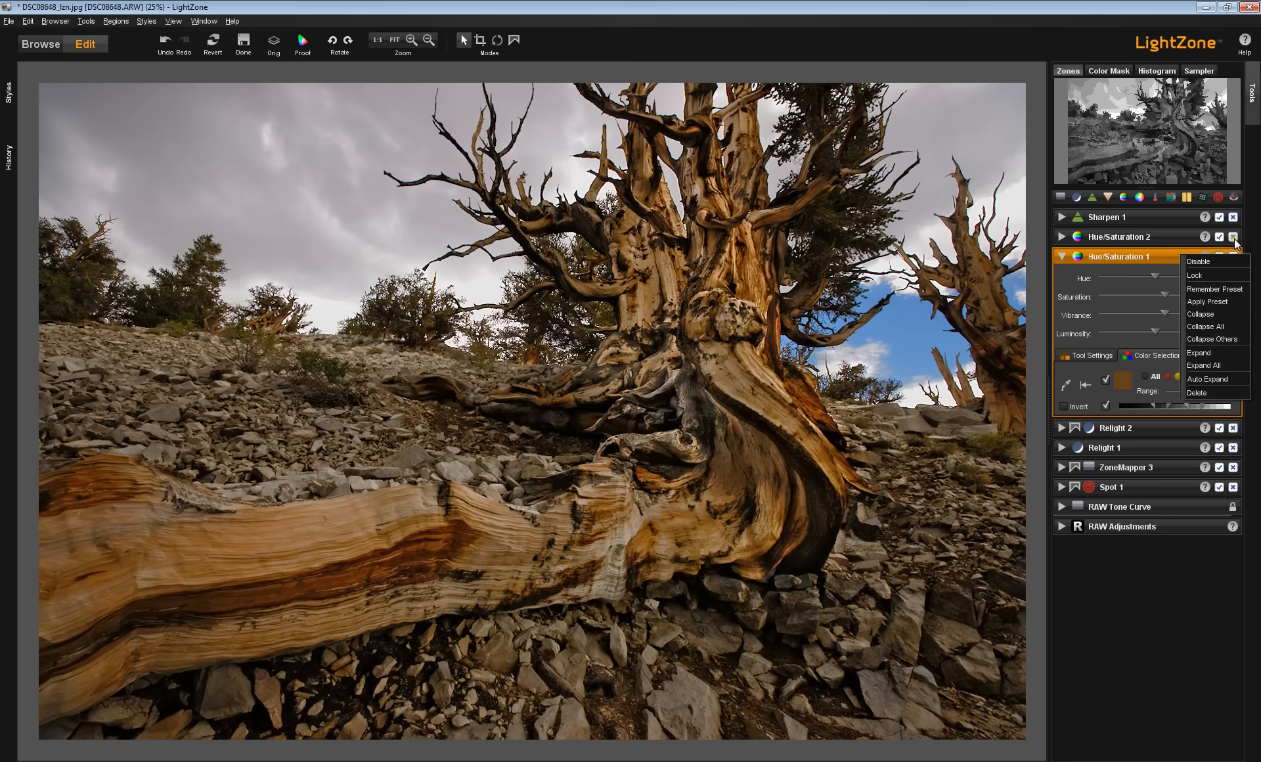
mouse_move(1225, 255)
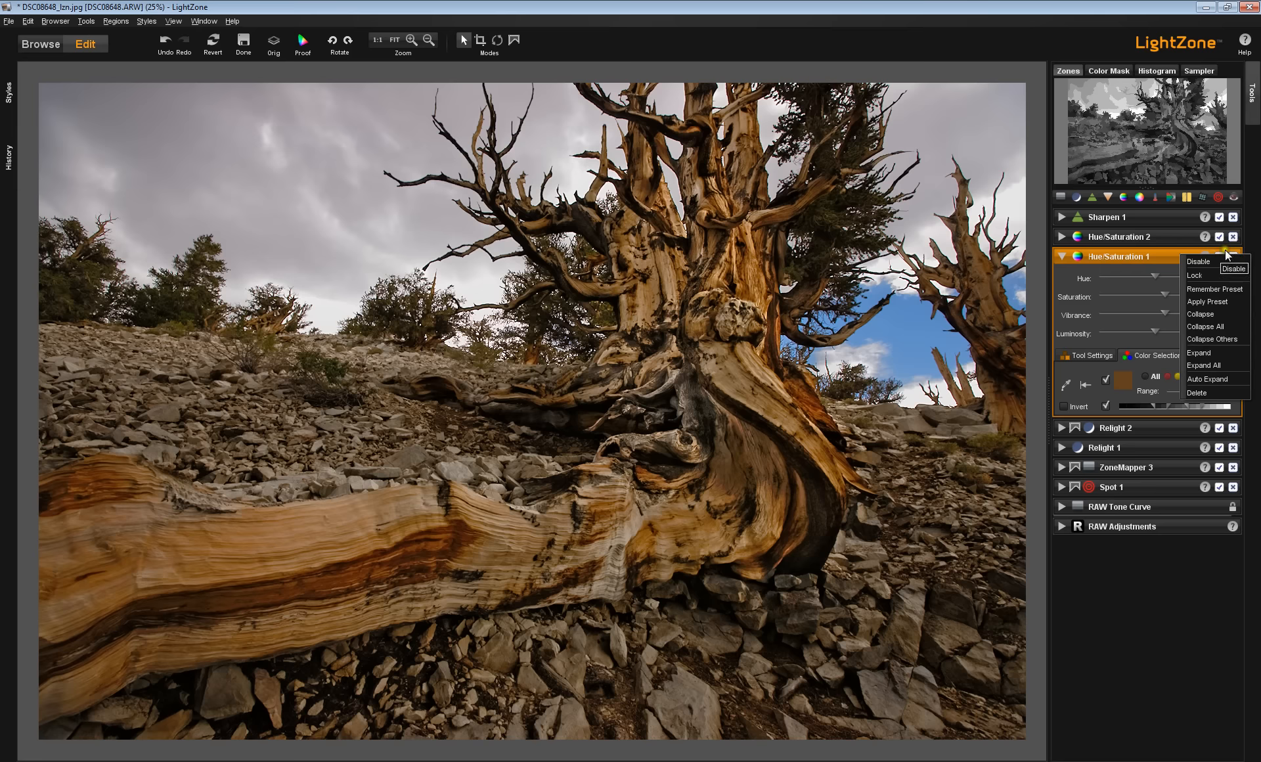
click(1219, 256)
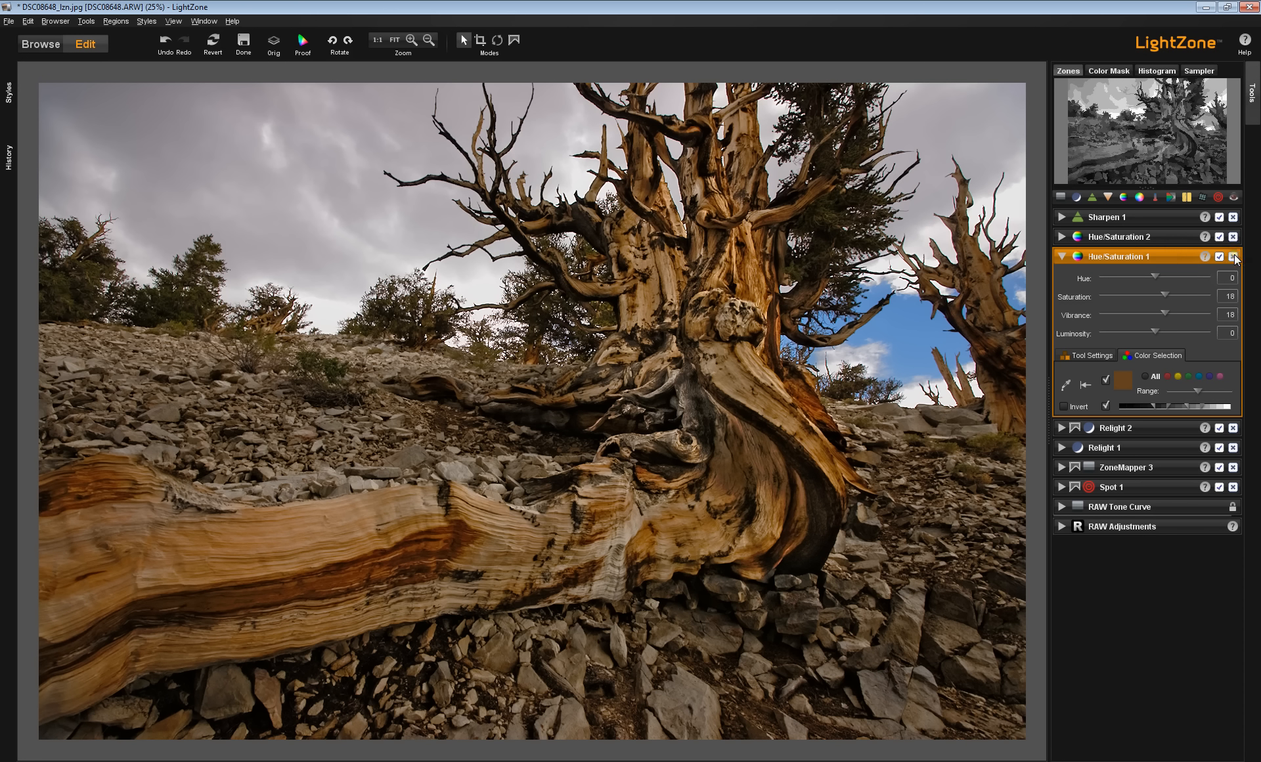
click(1232, 256)
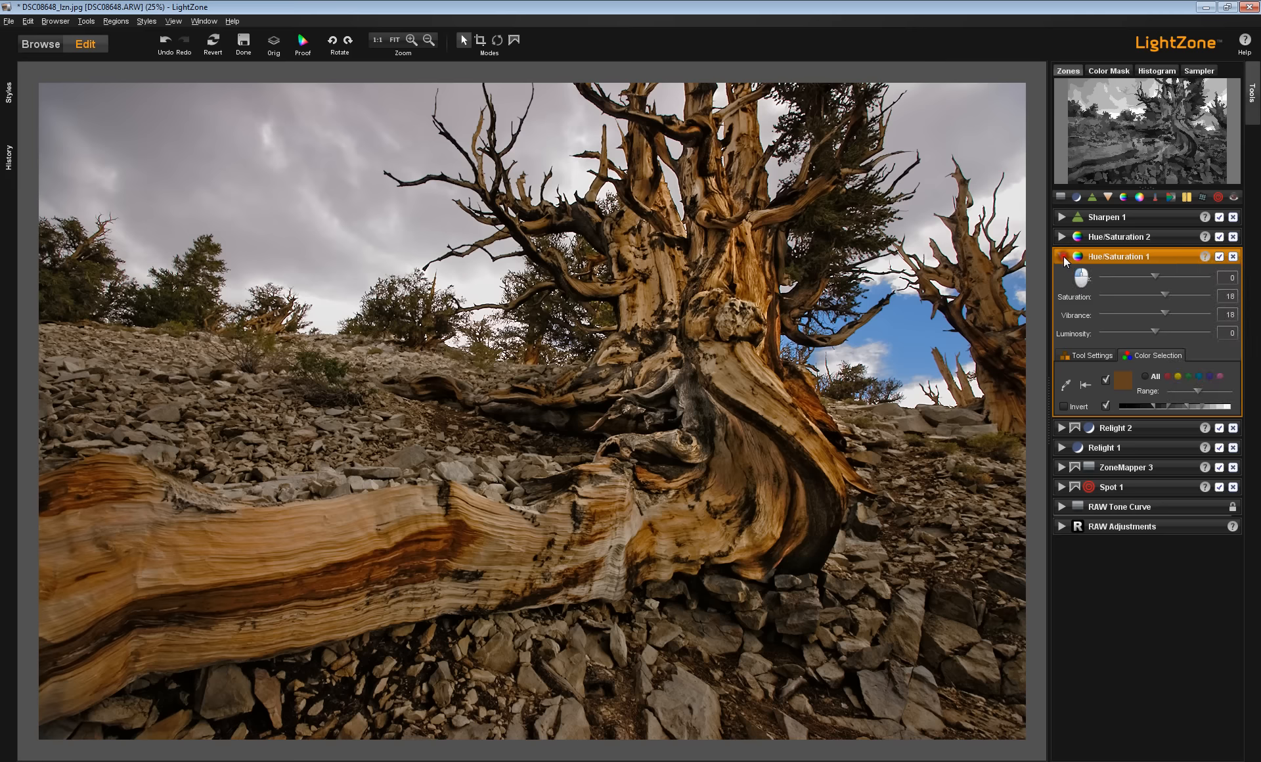
Collapse Hue/Saturation 1 and Relight 1, then reopen Relight 1's sliders
click(1061, 257)
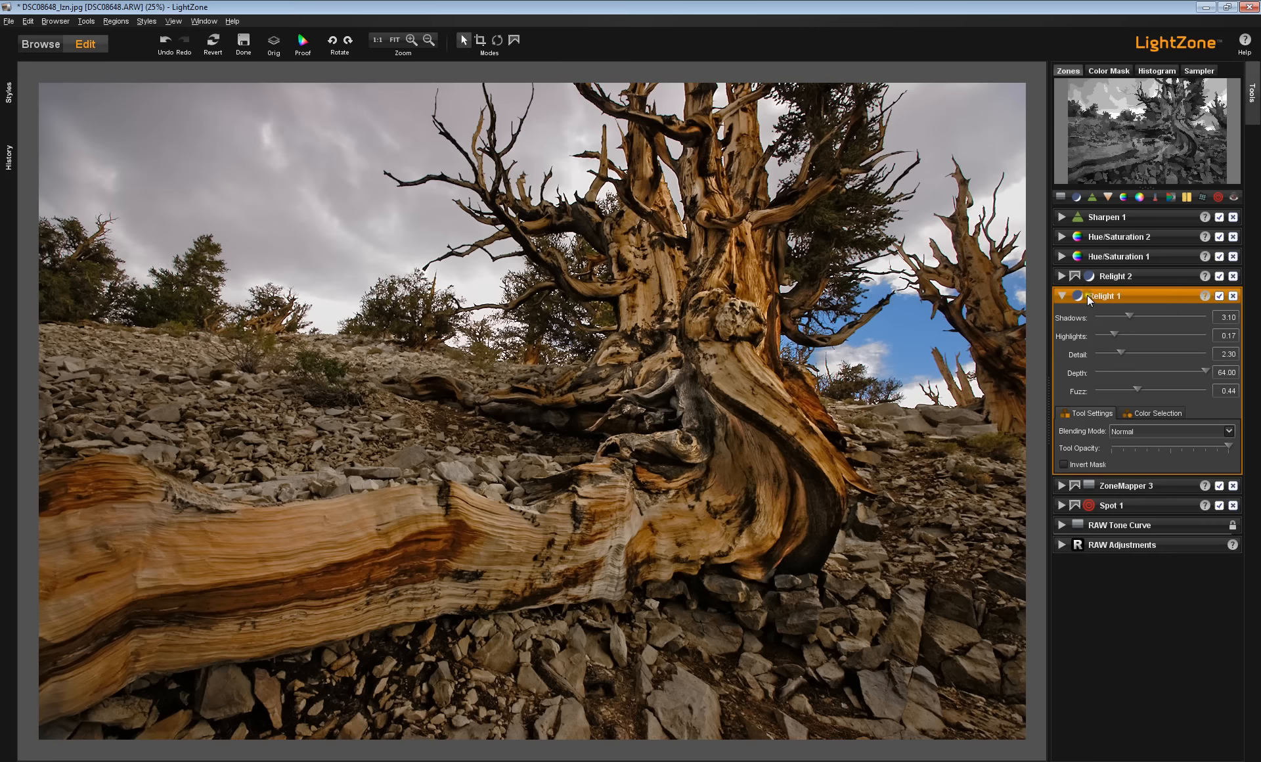
click(1061, 295)
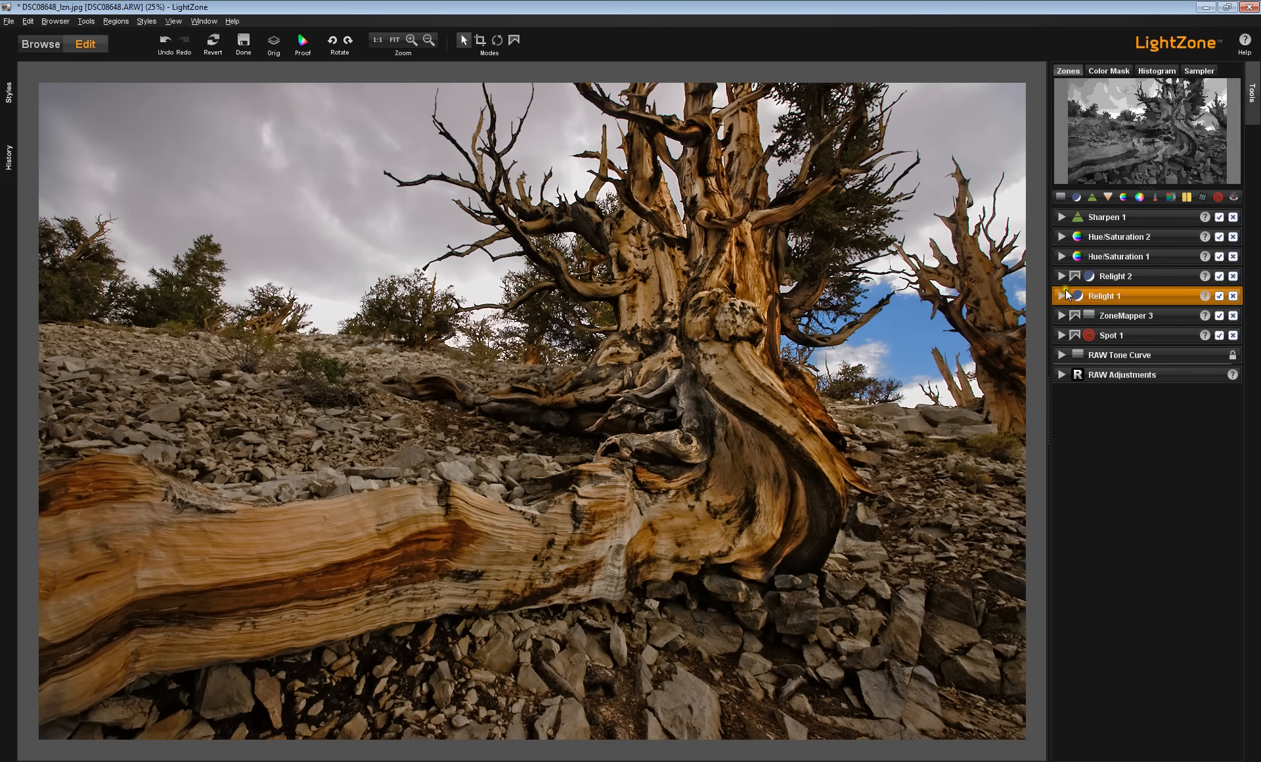
mouse_move(1061, 302)
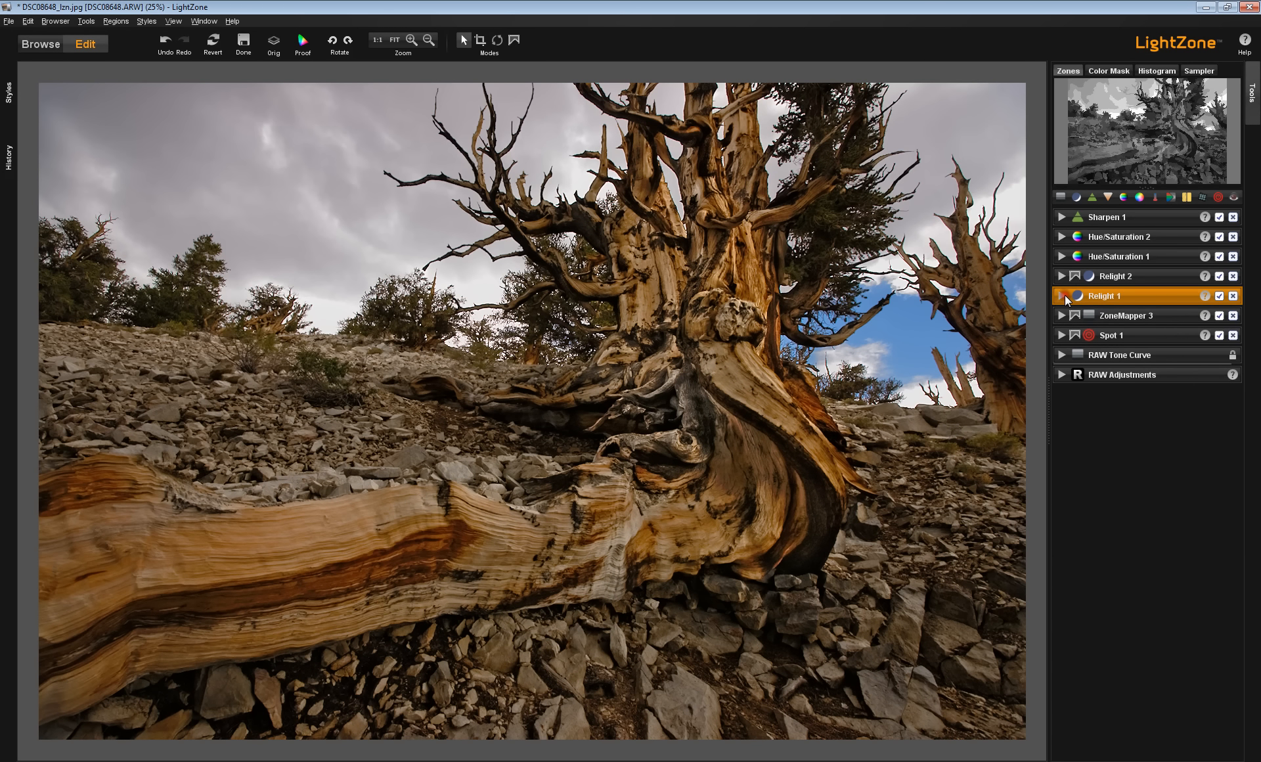
click(1061, 295)
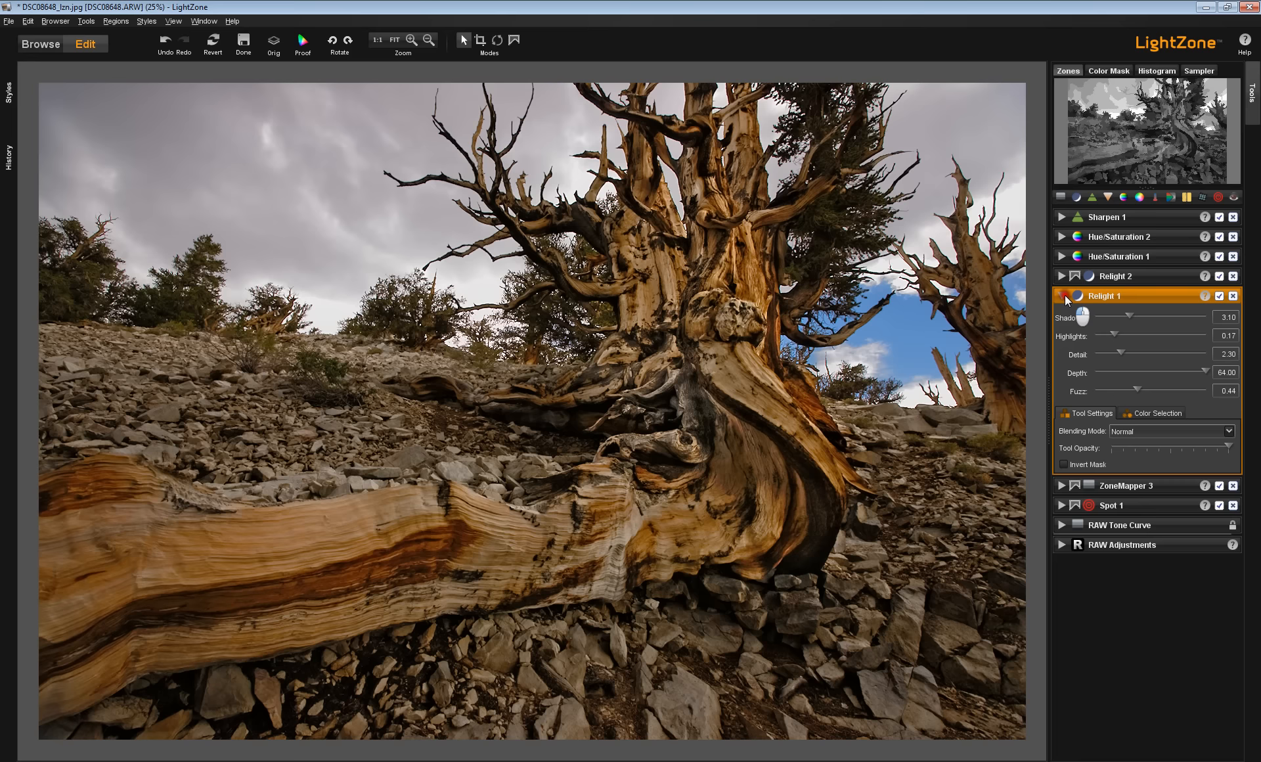
Fold Relight 1 closed again after browsing its right-click options
click(1061, 296)
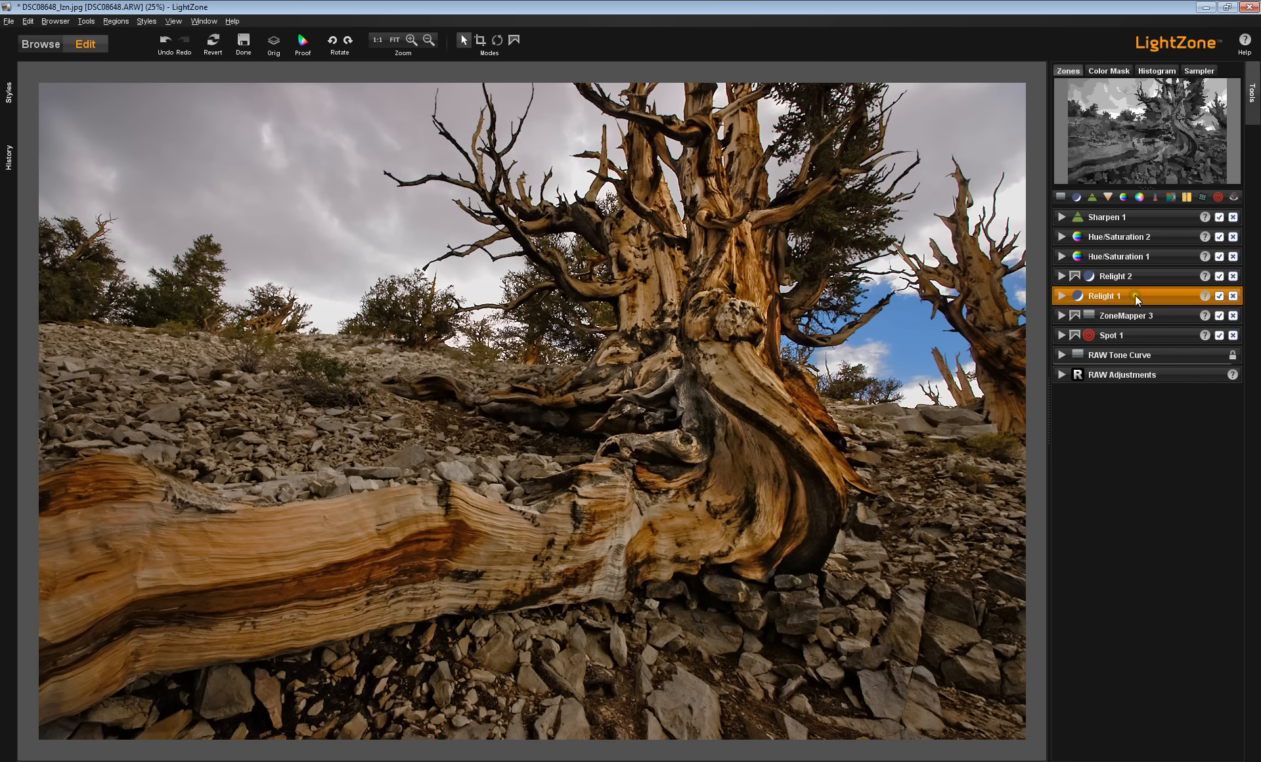
right_click(1109, 295)
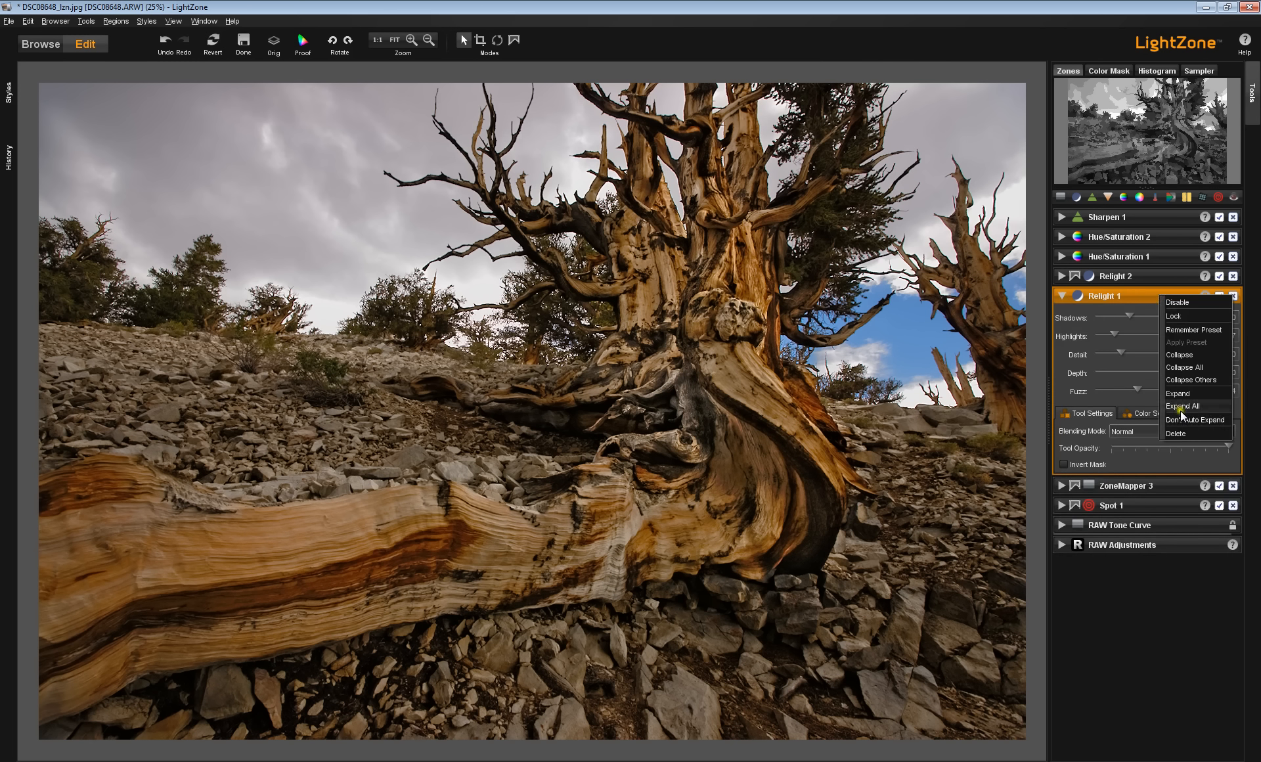
mouse_move(1194, 419)
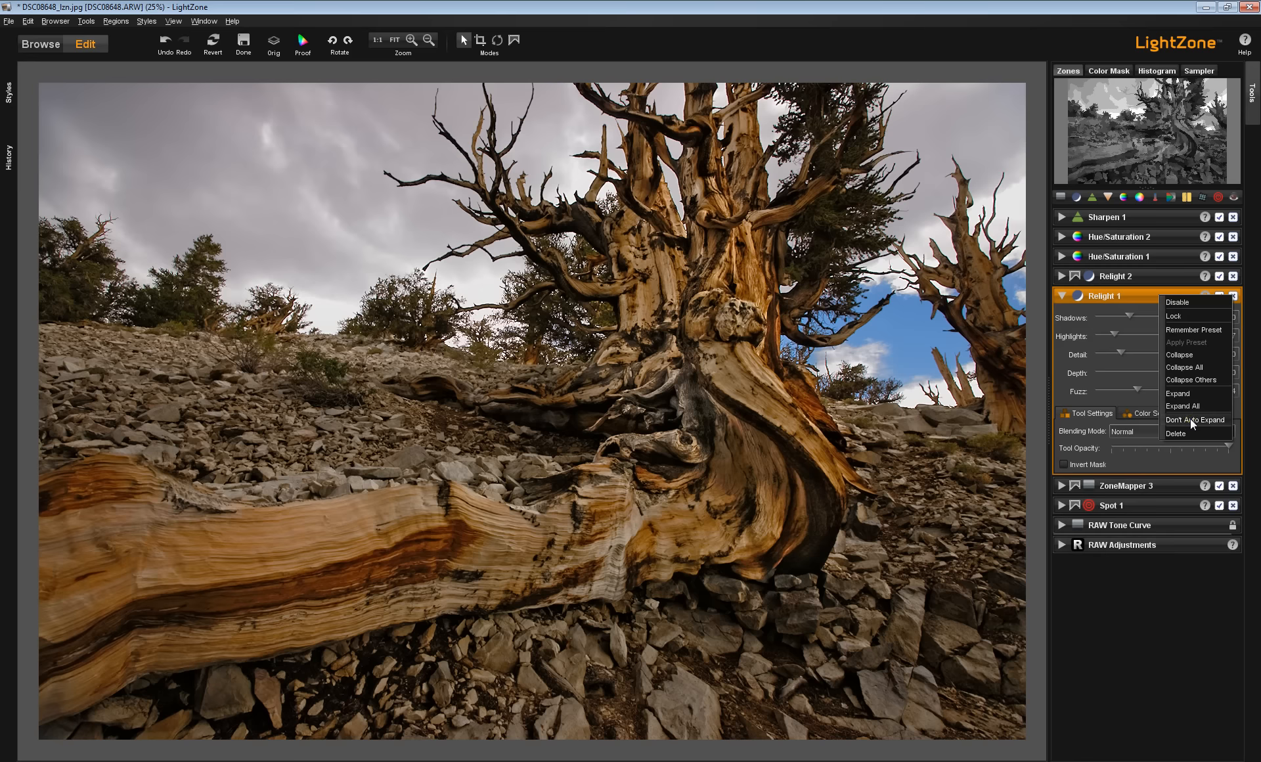
mouse_move(1196, 424)
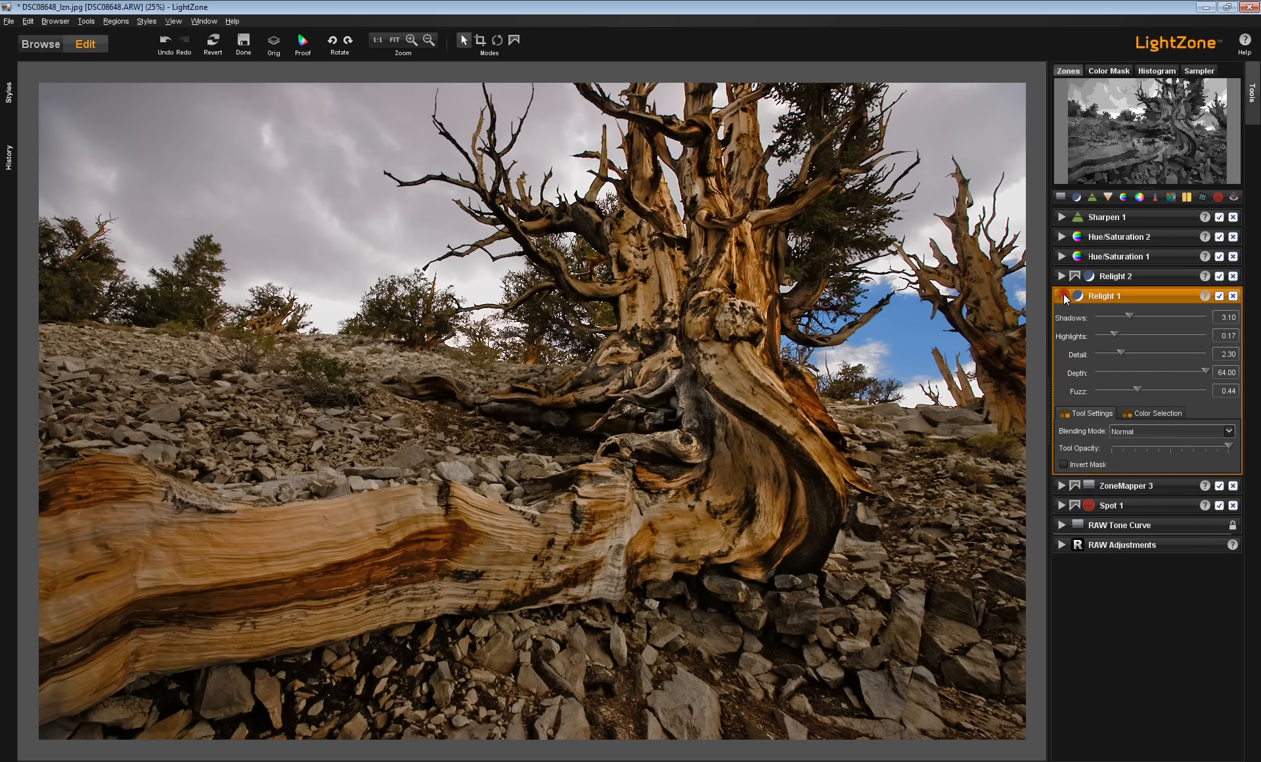
click(1061, 296)
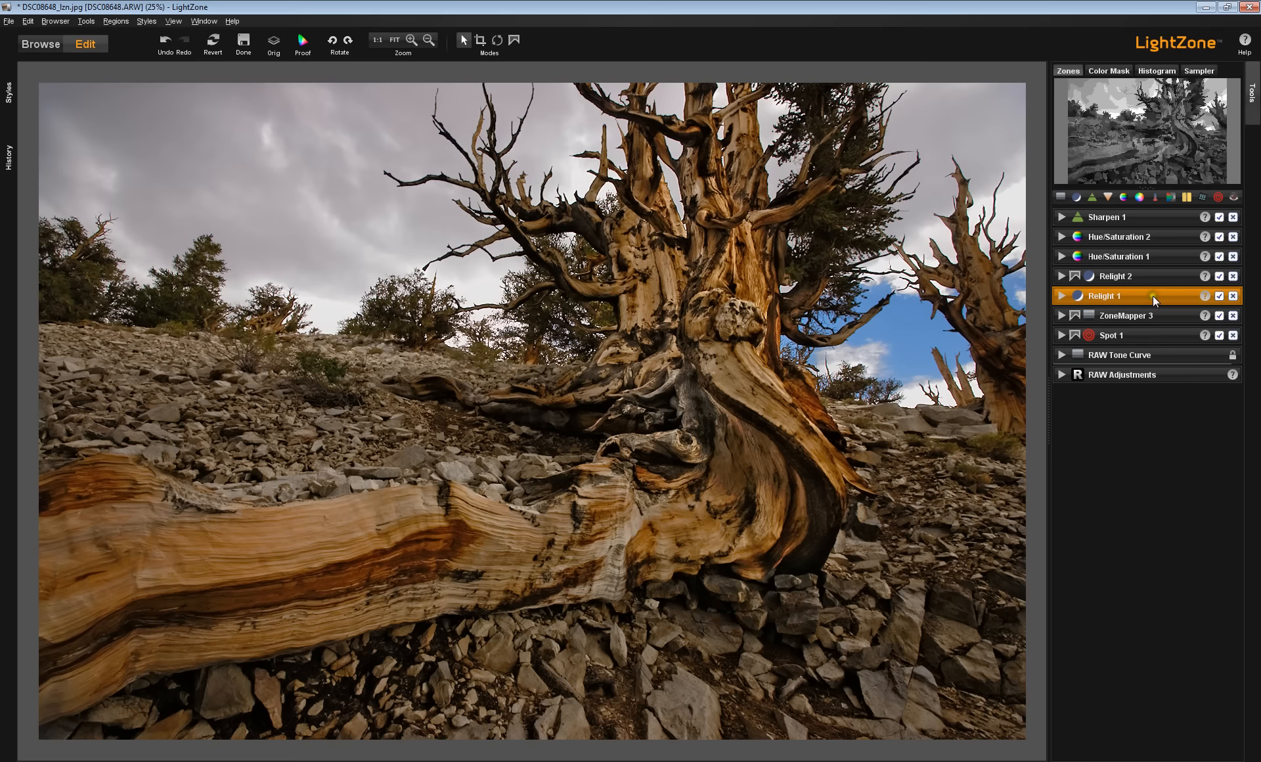
mouse_move(1175, 305)
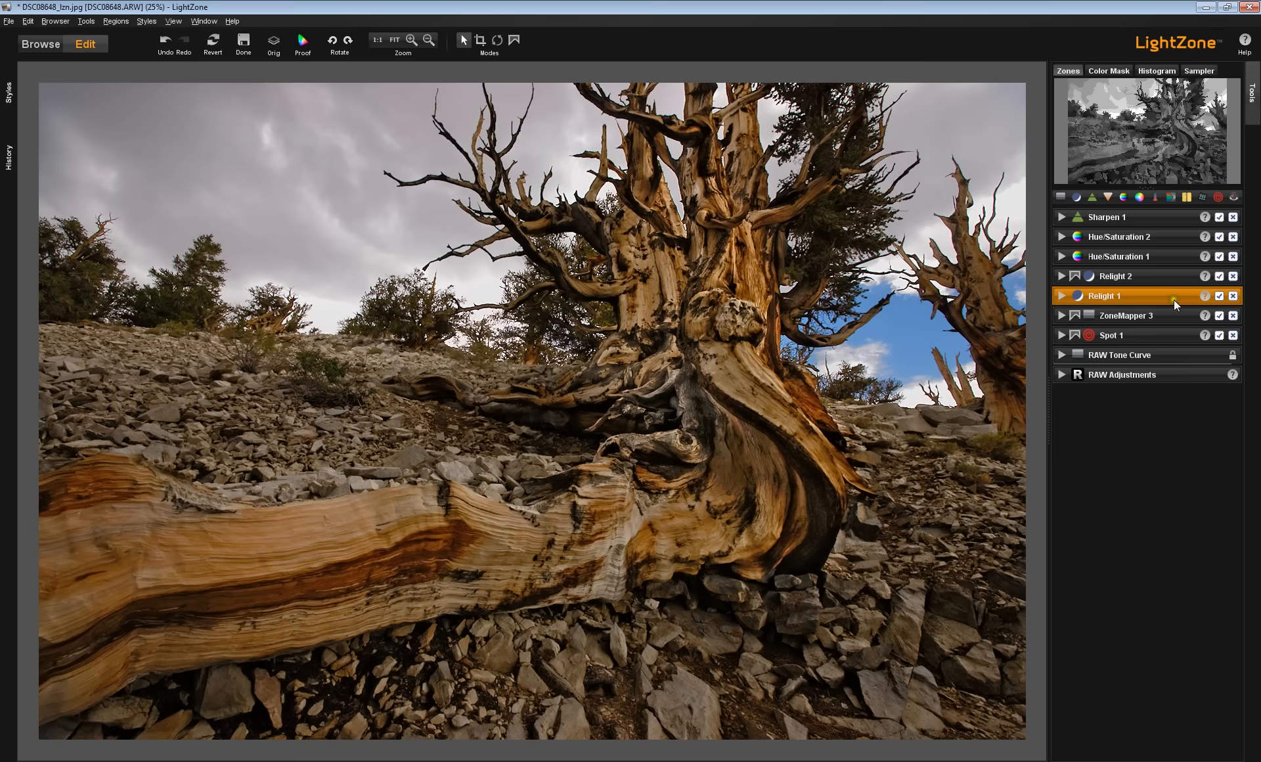